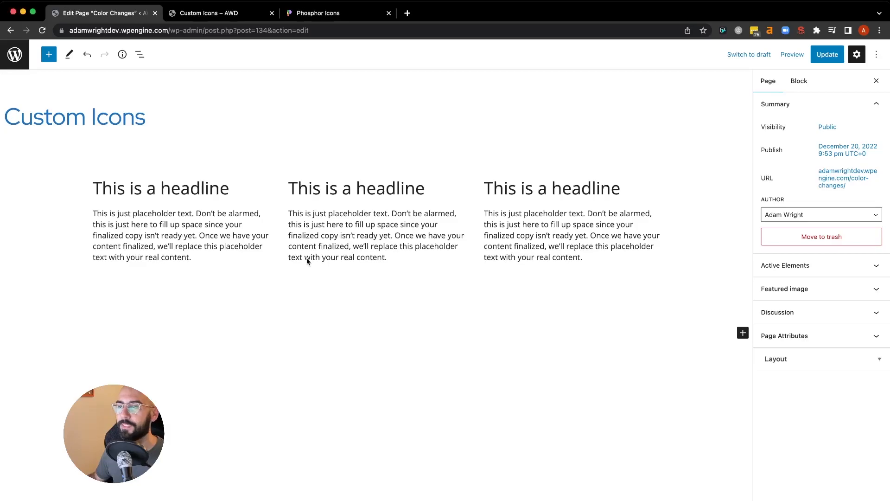
{"action": "mouse_move", "coordinate": [196, 209]}
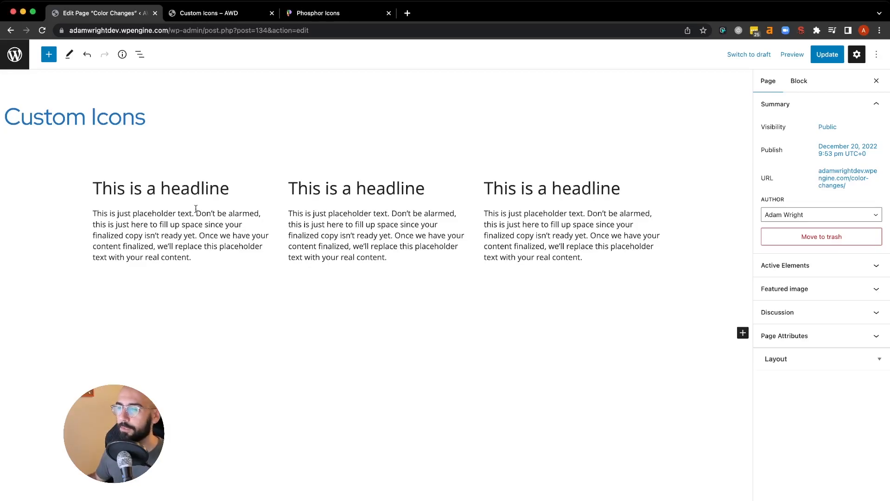
Step: Select the first 'This is a headline' heading to show its Block settings
{"action": "left_click", "coordinate": [153, 188]}
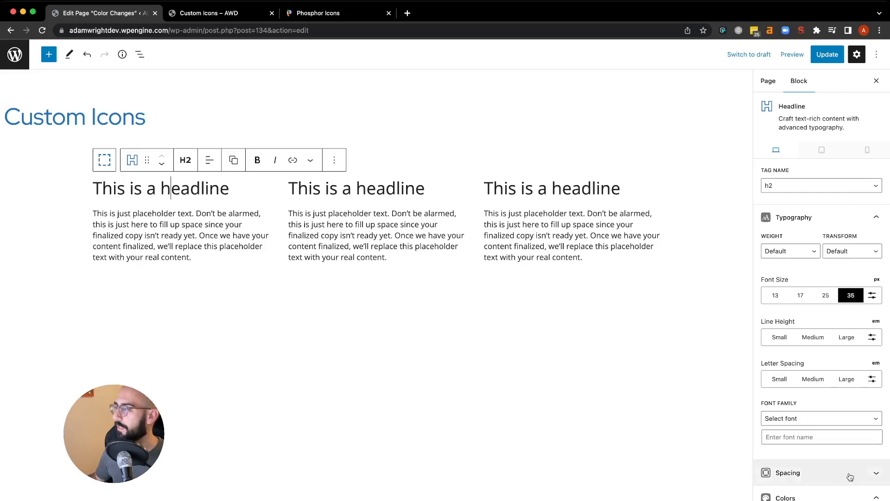
Step: Scroll the Block sidebar down to the Icon panel with General and Social icon sets
{"action": "scroll", "scroll_direction": "down", "scroll_amount": 3}
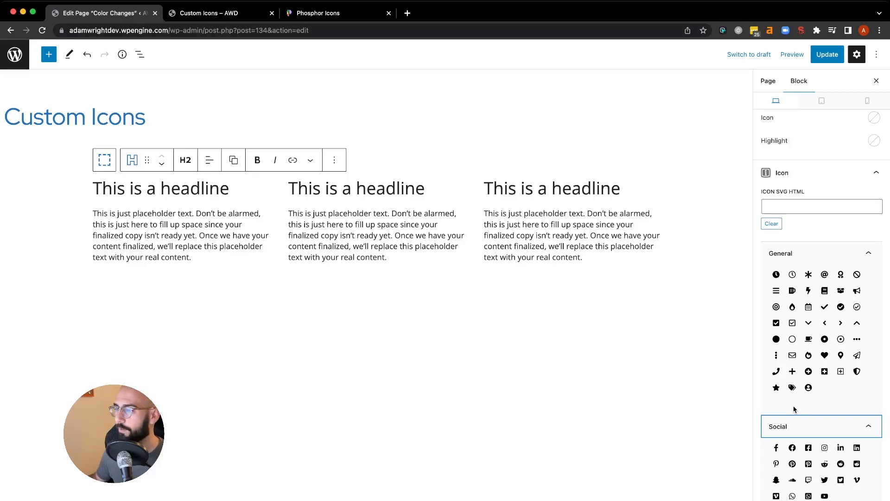
{"action": "mouse_move", "coordinate": [802, 401]}
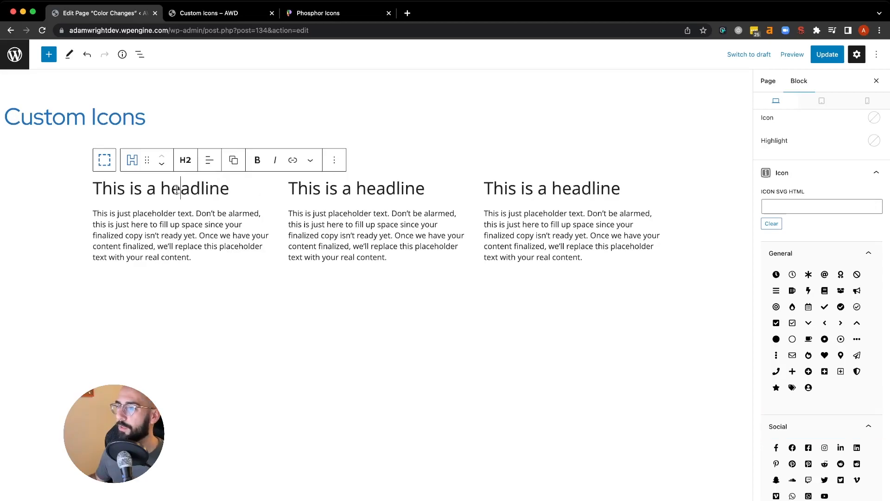
Step: Assign General-set icons to the headlines: circle, asterisk, award; reselect the first headline
{"action": "left_click", "coordinate": [792, 339]}
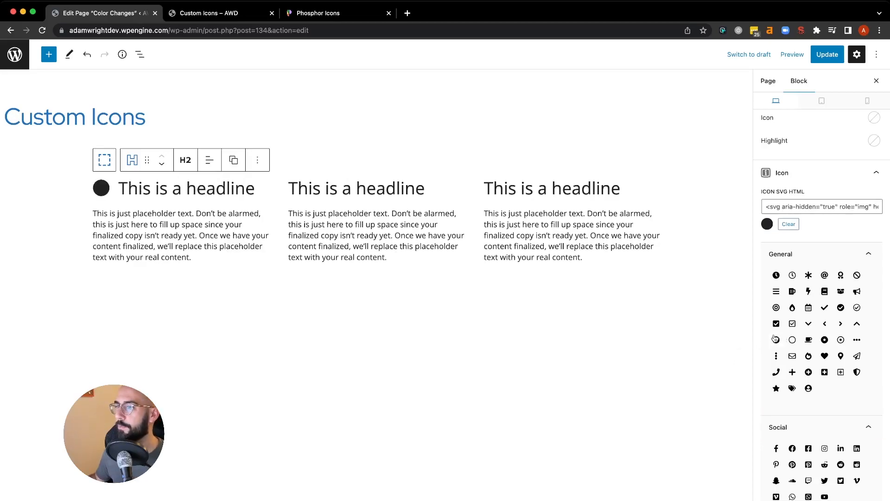
{"action": "left_click", "coordinate": [356, 188]}
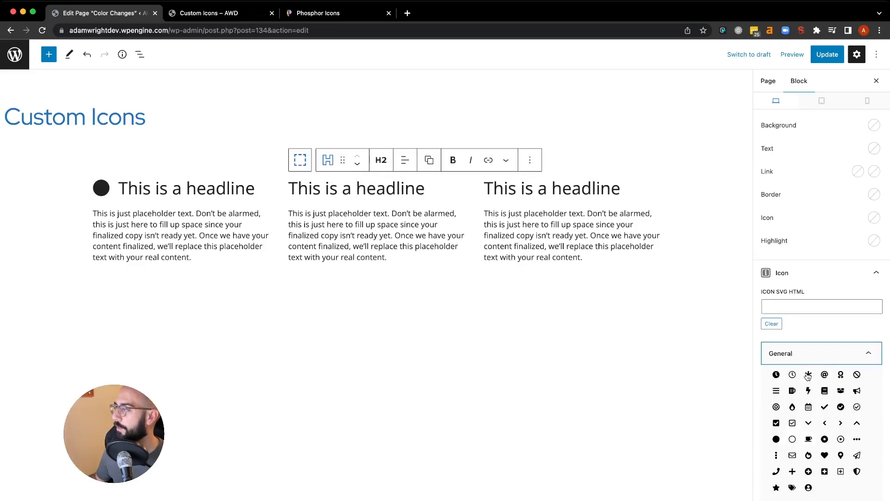
{"action": "left_click", "coordinate": [807, 374]}
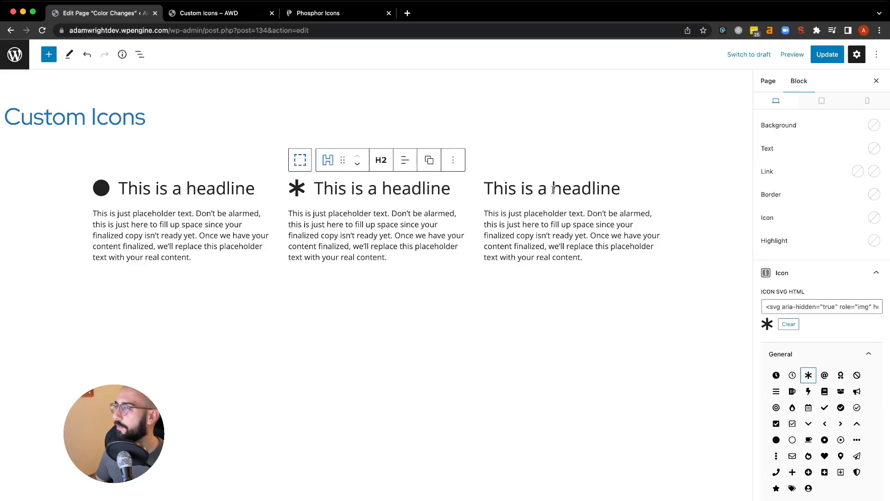
{"action": "left_click", "coordinate": [552, 189]}
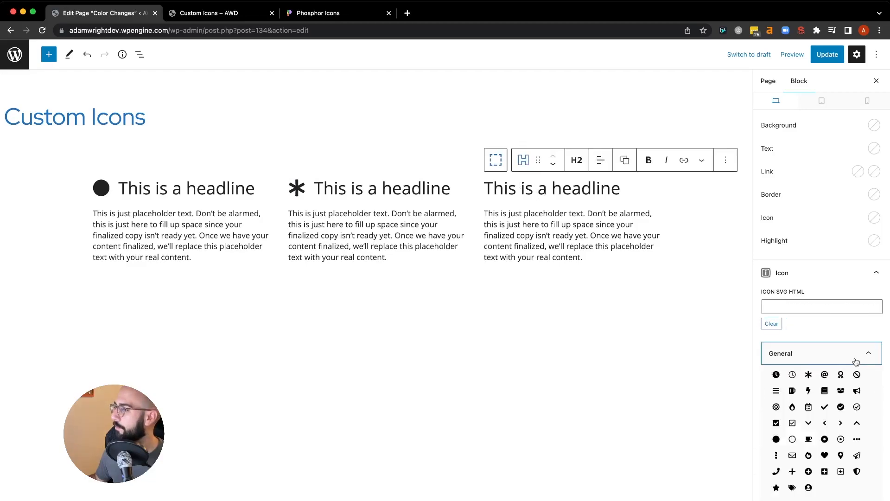
{"action": "left_click", "coordinate": [841, 374]}
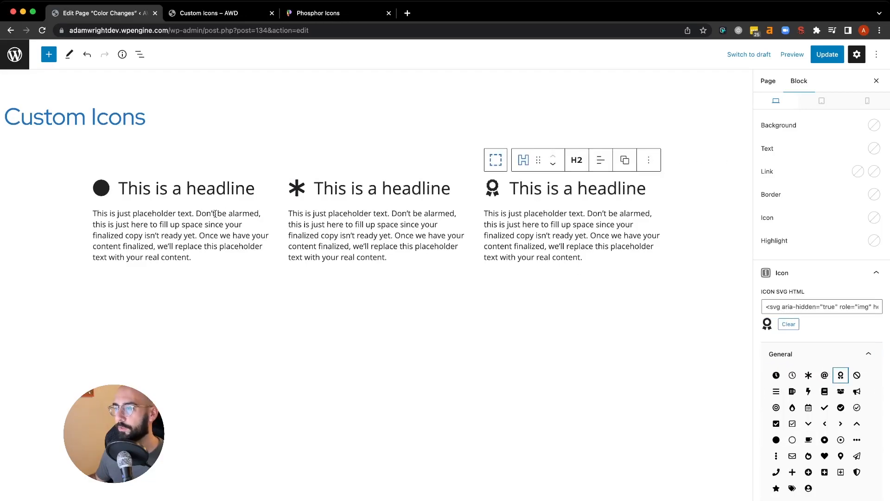
{"action": "left_click", "coordinate": [185, 188]}
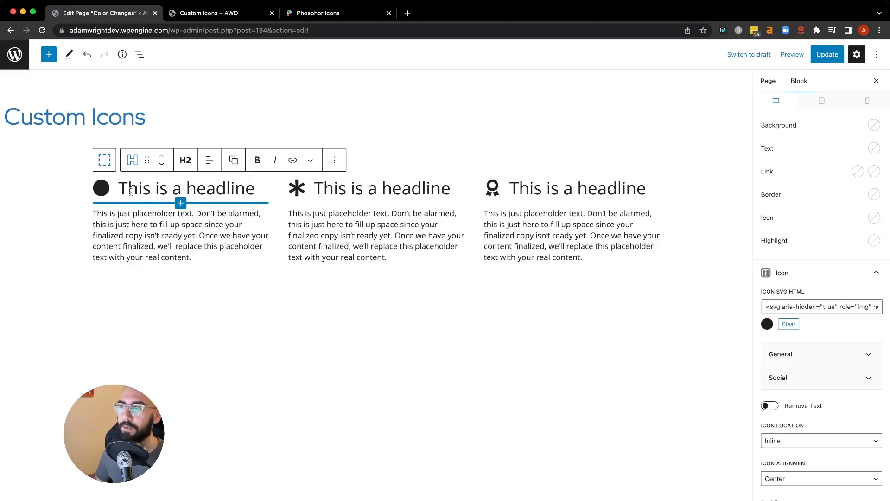
{"action": "mouse_move", "coordinate": [325, 16]}
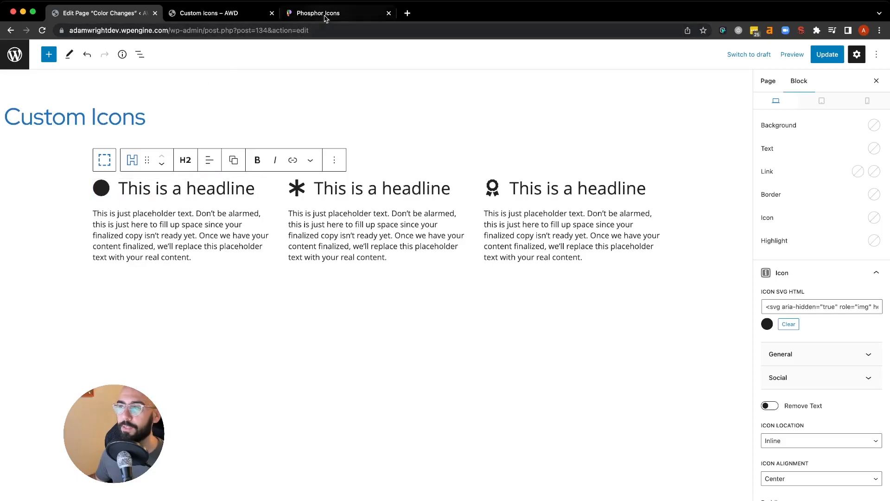
Step: On phosphoricons.com, copy the airplane-in-flight icon's SVG code
{"action": "left_click", "coordinate": [317, 12]}
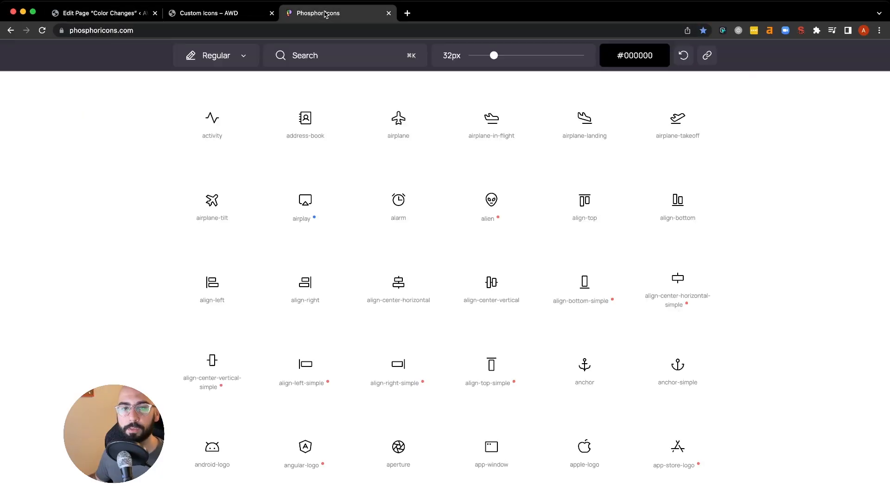
{"action": "mouse_move", "coordinate": [287, 67]}
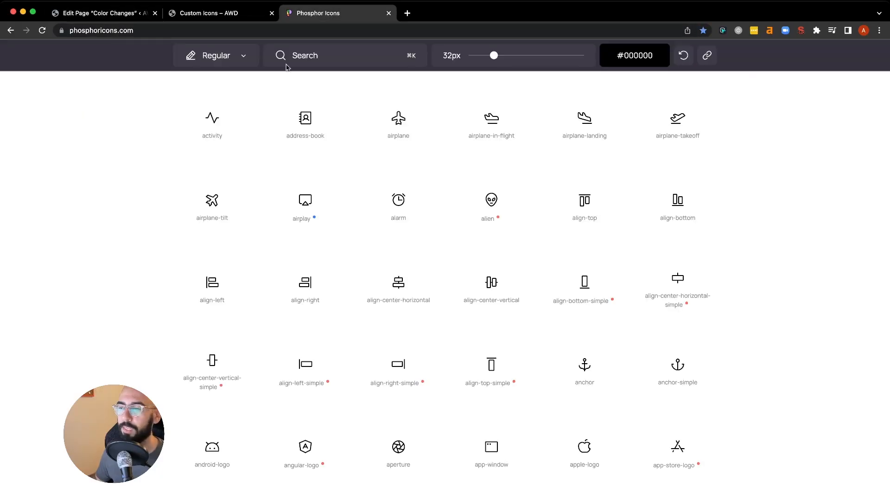
{"action": "scroll", "scroll_direction": "up", "scroll_amount": 3}
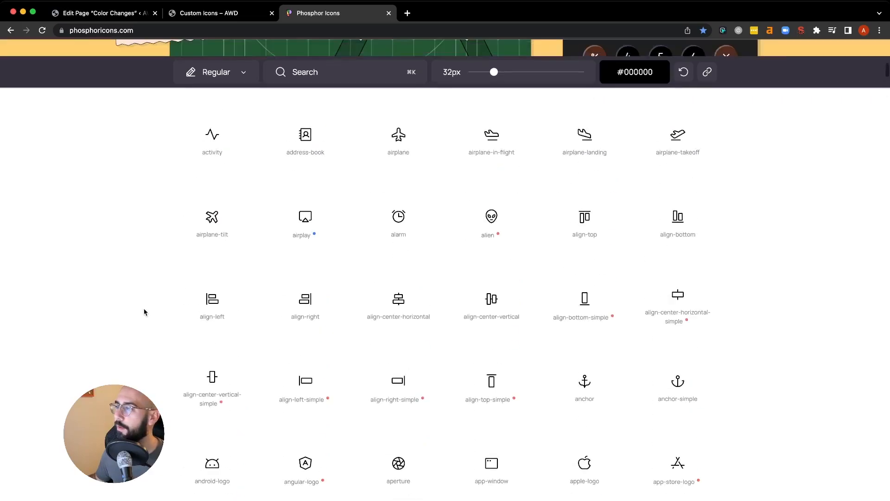
{"action": "mouse_move", "coordinate": [492, 218]}
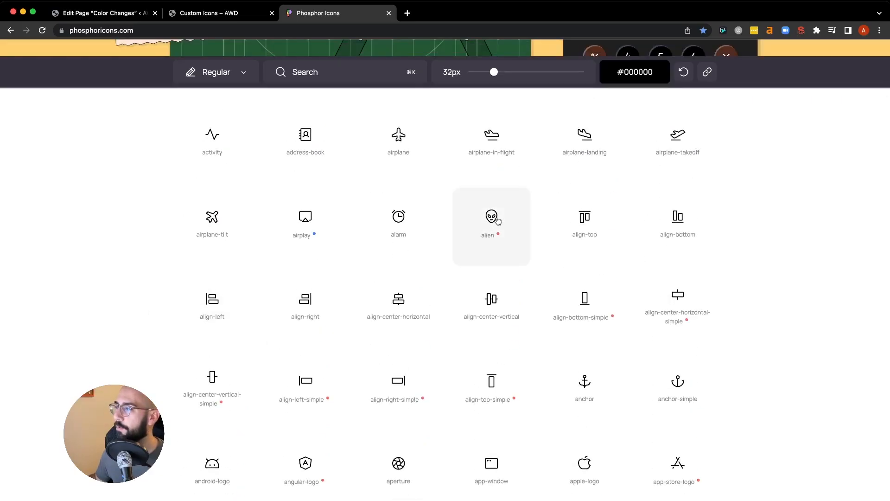
{"action": "mouse_move", "coordinate": [491, 143]}
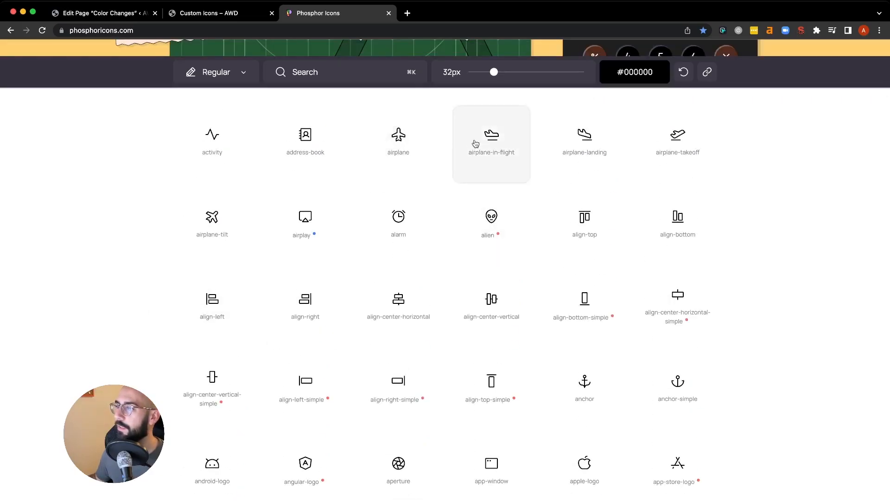
{"action": "left_click", "coordinate": [491, 141]}
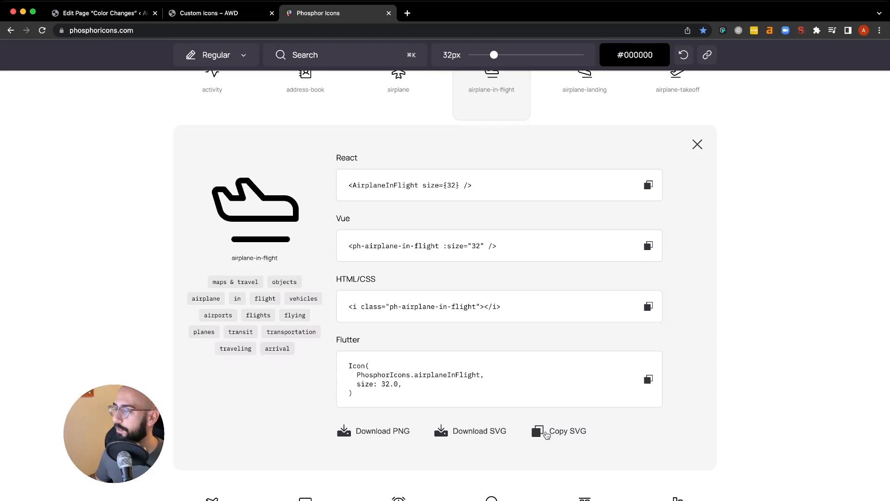
{"action": "left_click", "coordinate": [559, 430]}
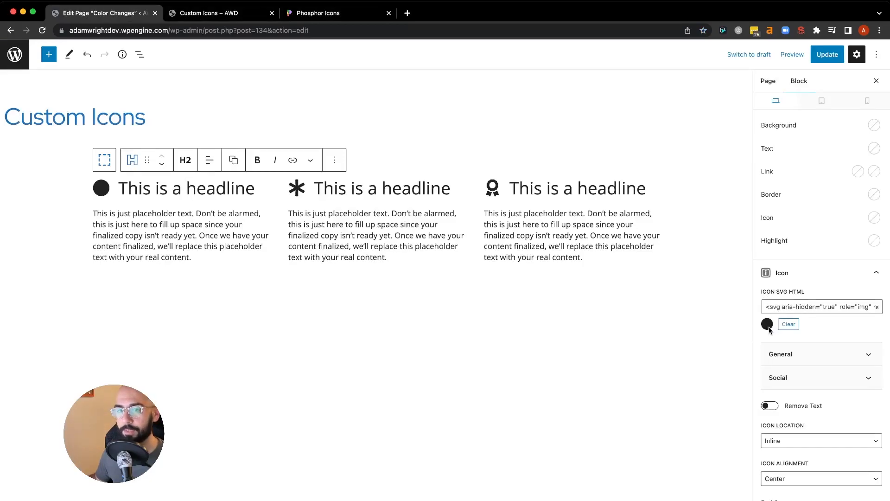
Step: Paste the airplane-in-flight SVG into the first headline's Icon SVG HTML field
{"action": "left_click", "coordinate": [788, 323]}
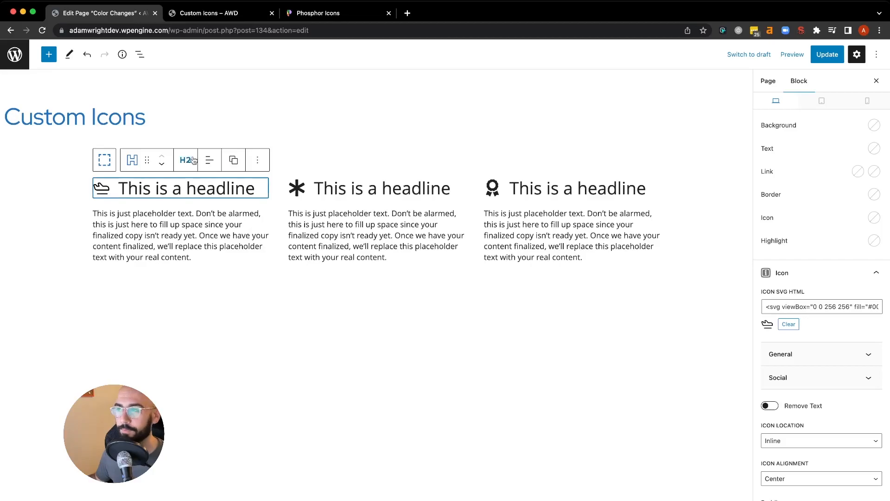
{"action": "left_click", "coordinate": [337, 12]}
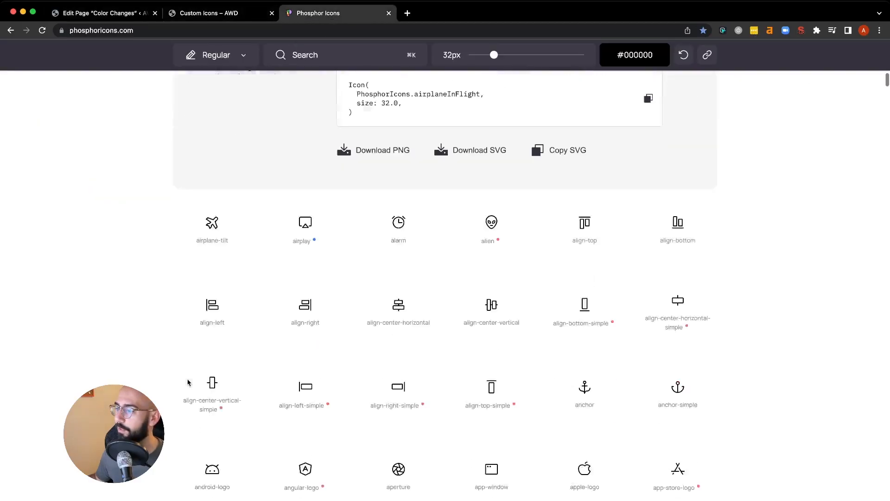
Step: On Phosphor Icons, copy the archive-box icon's SVG code
{"action": "scroll", "scroll_direction": "down", "scroll_amount": 3}
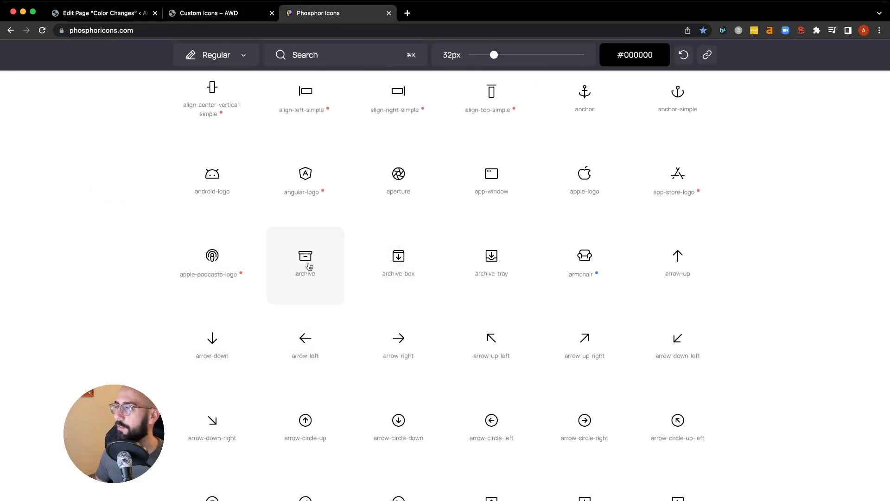
{"action": "left_click", "coordinate": [398, 262]}
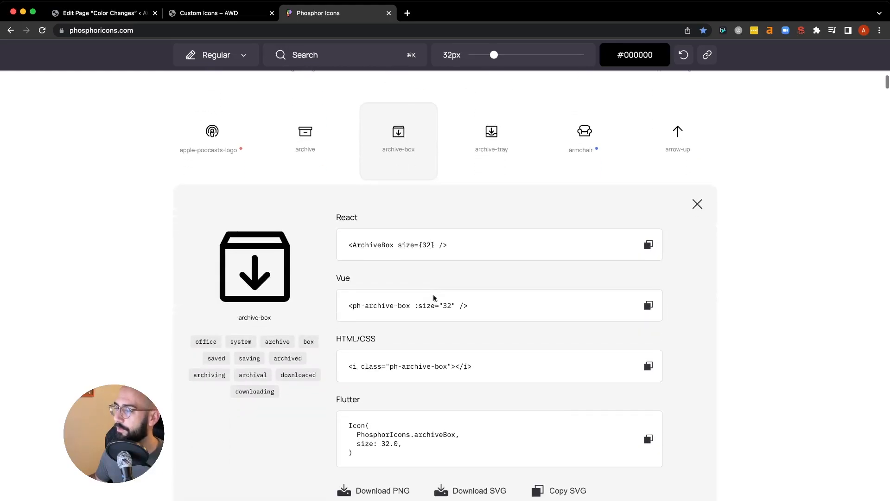
{"action": "left_click", "coordinate": [557, 490]}
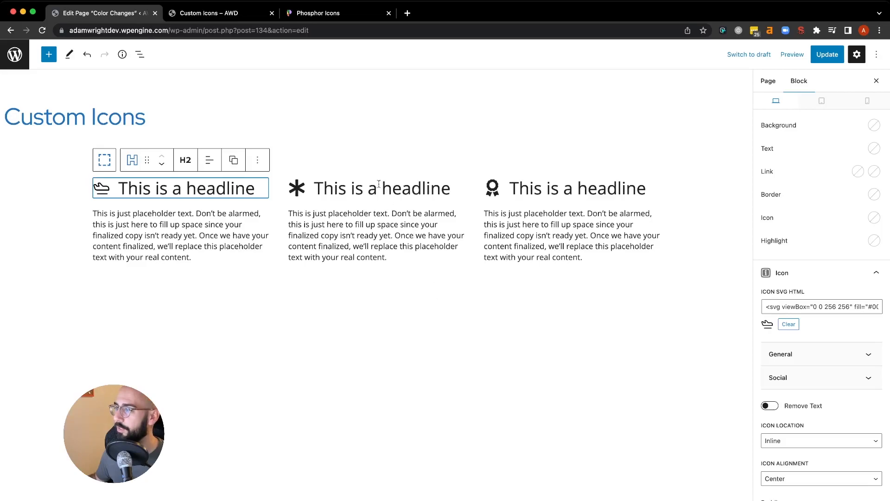
Step: Select the second headline and paste the archive-box SVG as its icon
{"action": "left_click", "coordinate": [380, 189]}
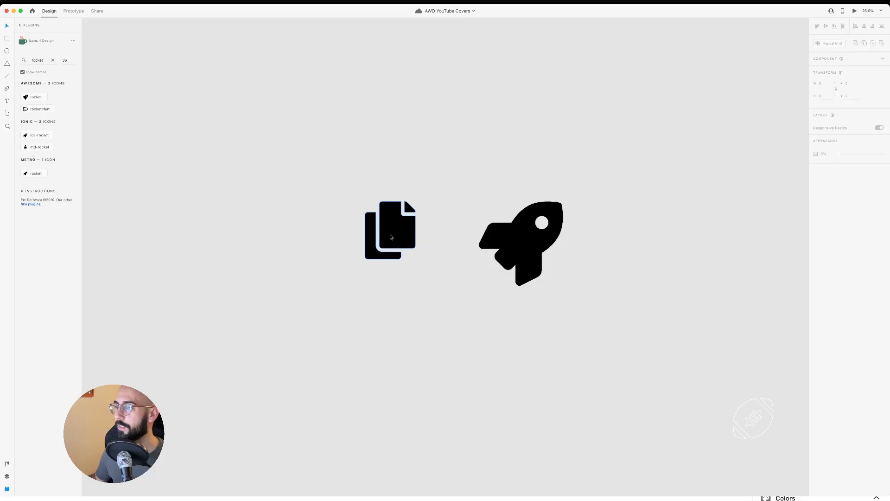
Step: Select the stacked-pages icon on the Adobe XD canvas and copy its SVG code
{"action": "left_click", "coordinate": [390, 230]}
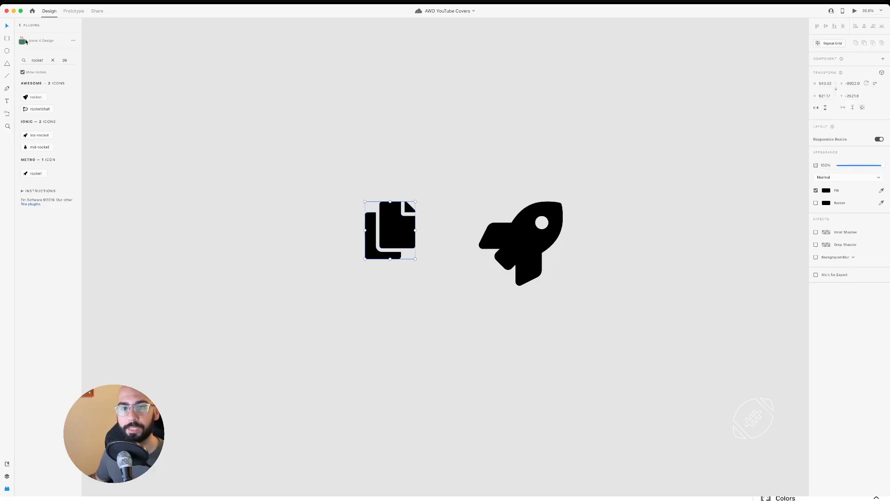
{"action": "mouse_move", "coordinate": [277, 214]}
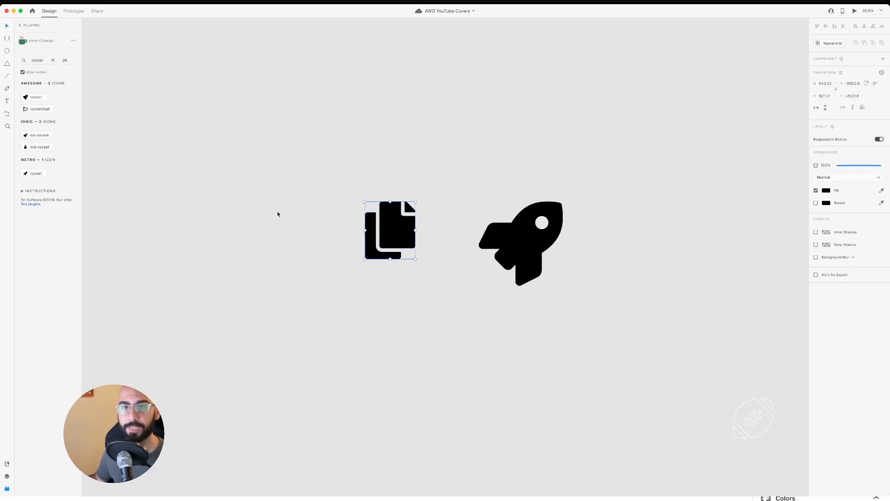
{"action": "mouse_move", "coordinate": [399, 238]}
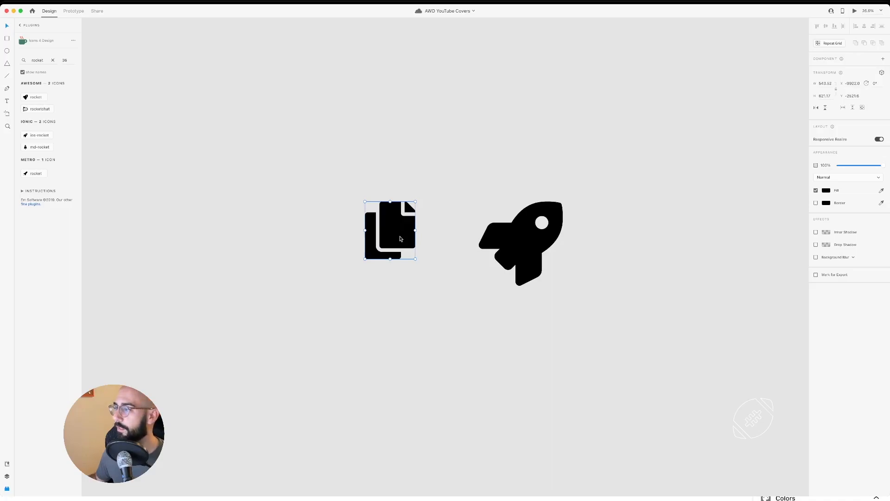
{"action": "mouse_move", "coordinate": [411, 260]}
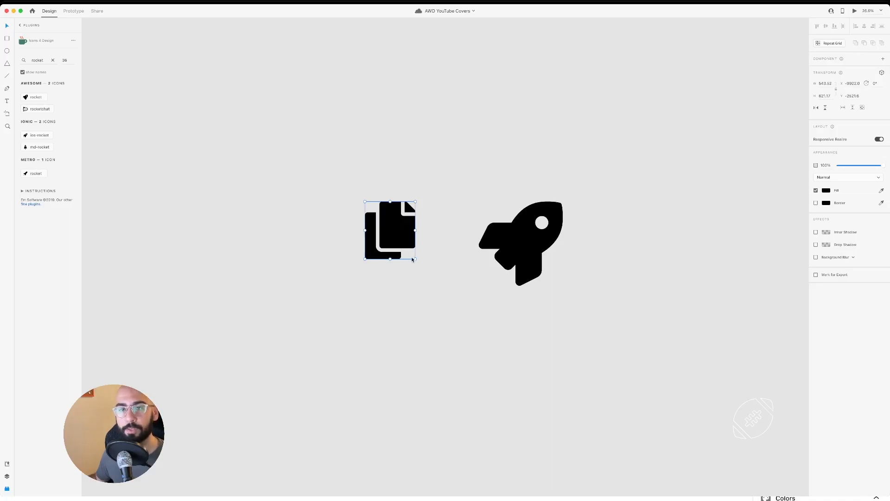
{"action": "mouse_move", "coordinate": [37, 243]}
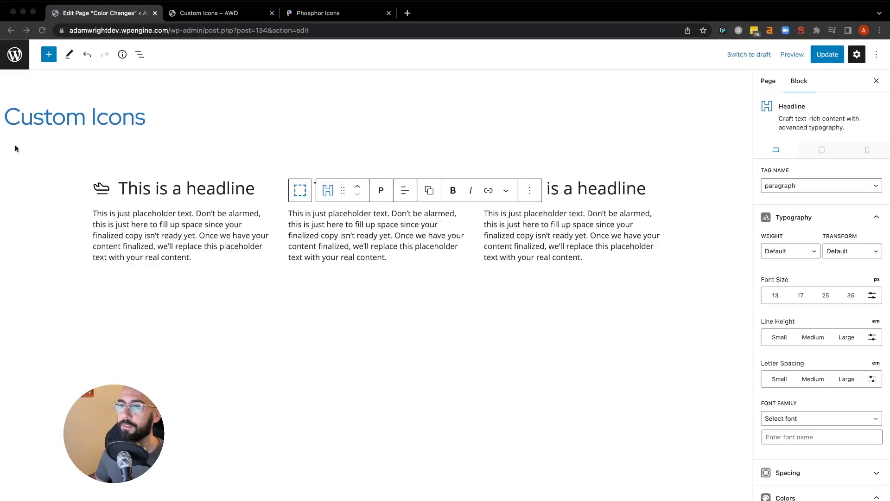
Step: Clear the third headline's award icon and paste the Adobe XD stacked-pages SVG instead
{"action": "left_click", "coordinate": [374, 234]}
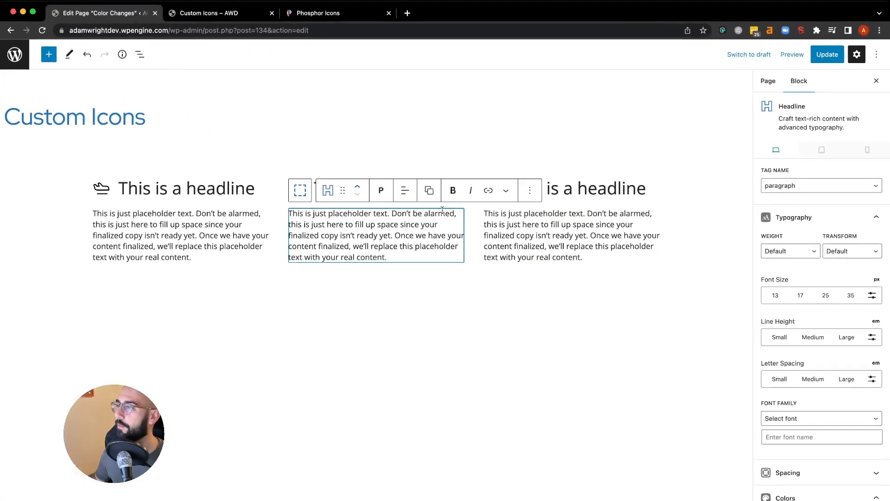
{"action": "left_click", "coordinate": [577, 188]}
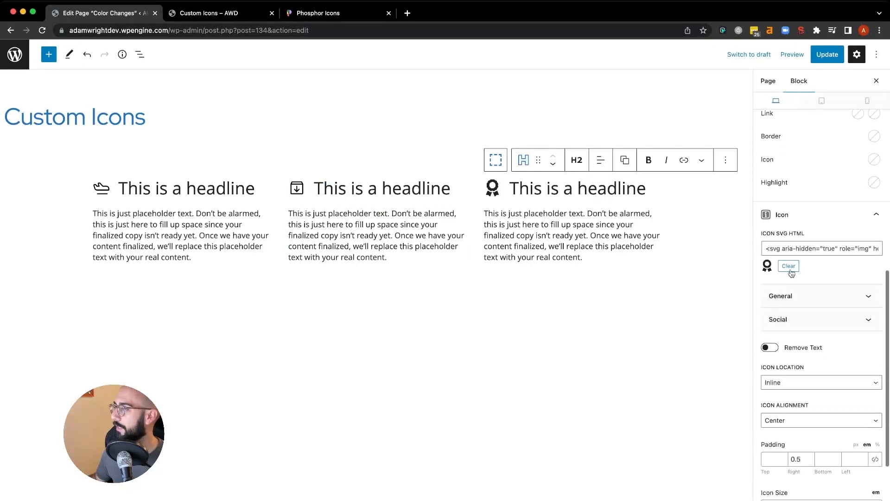
{"action": "left_click", "coordinate": [788, 266]}
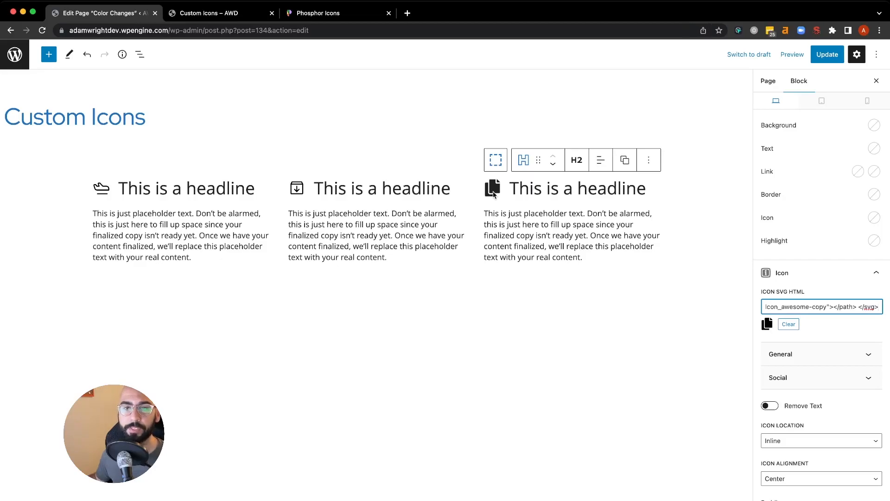
{"action": "mouse_move", "coordinate": [477, 181]}
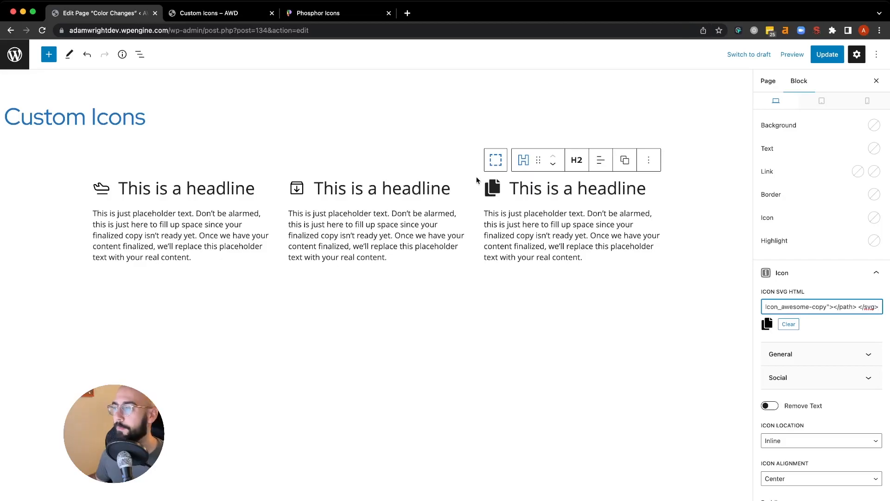
{"action": "mouse_move", "coordinate": [119, 317]}
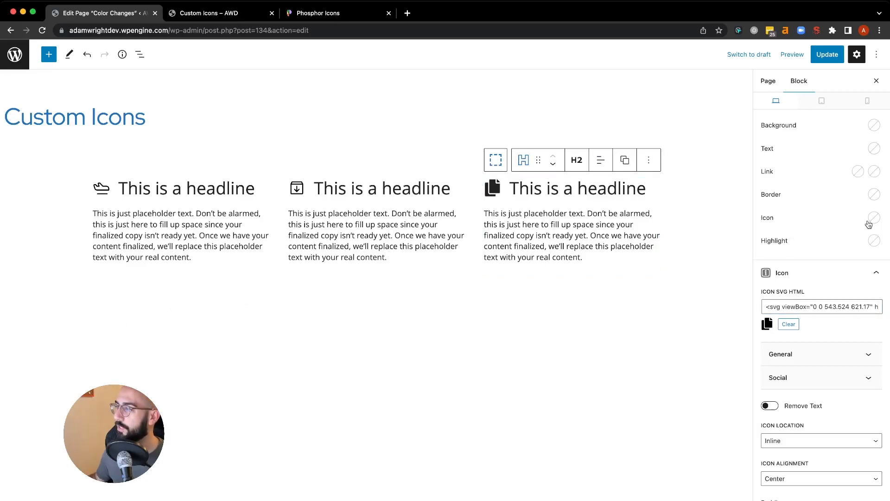
{"action": "left_click", "coordinate": [381, 189]}
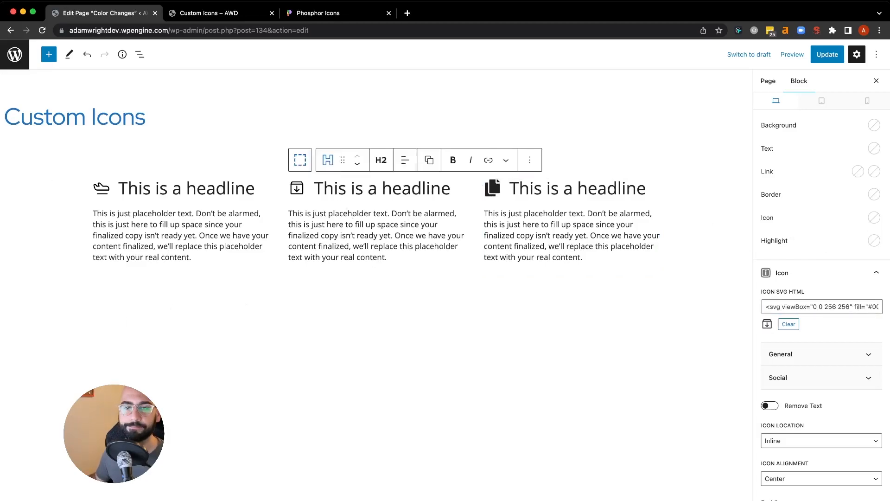